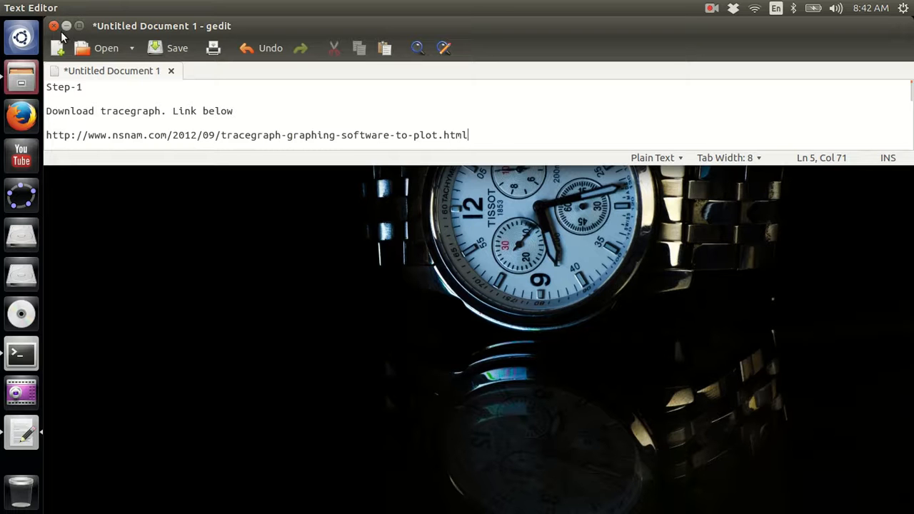
Minimize the gedit install notes to reveal the bare Unity desktop
click(54, 26)
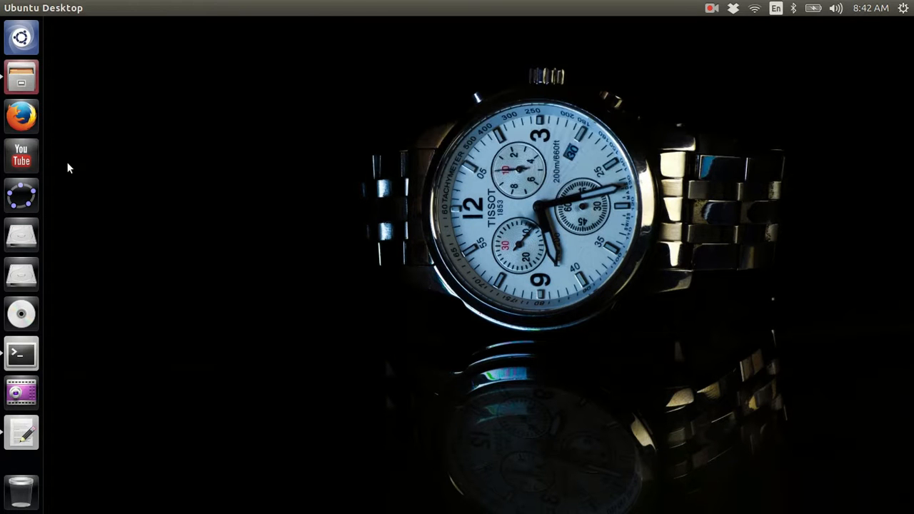
mouse_move(48, 380)
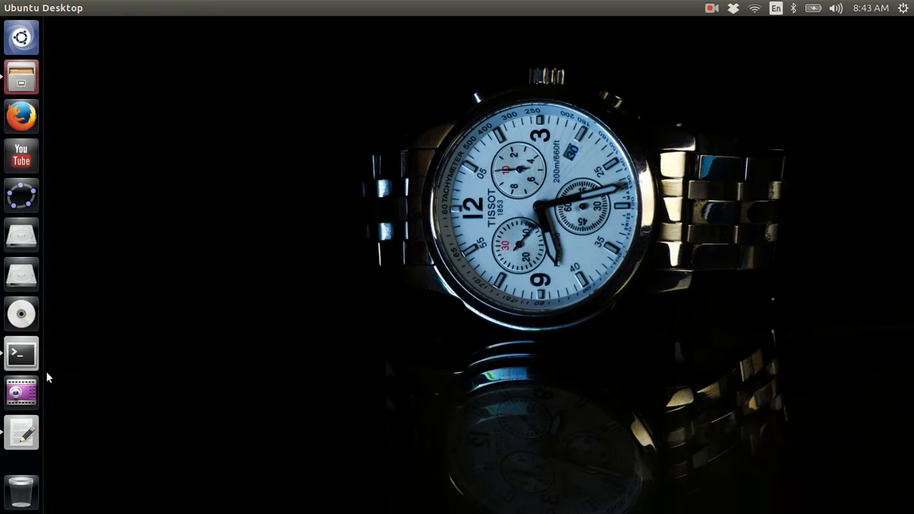
mouse_move(54, 197)
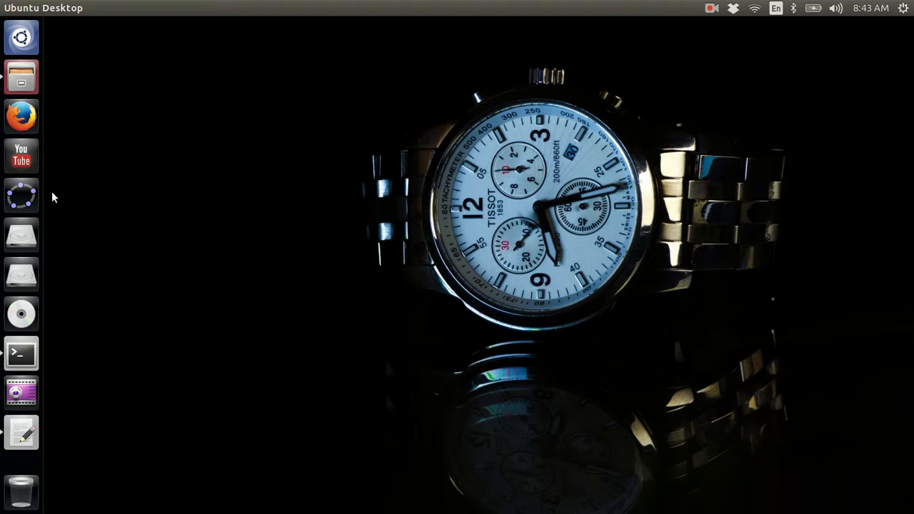
mouse_move(54, 274)
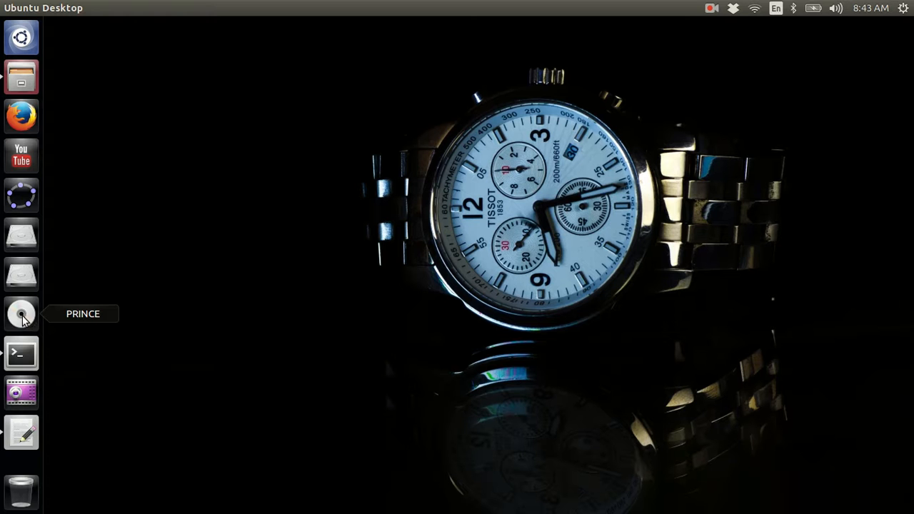
mouse_move(22, 155)
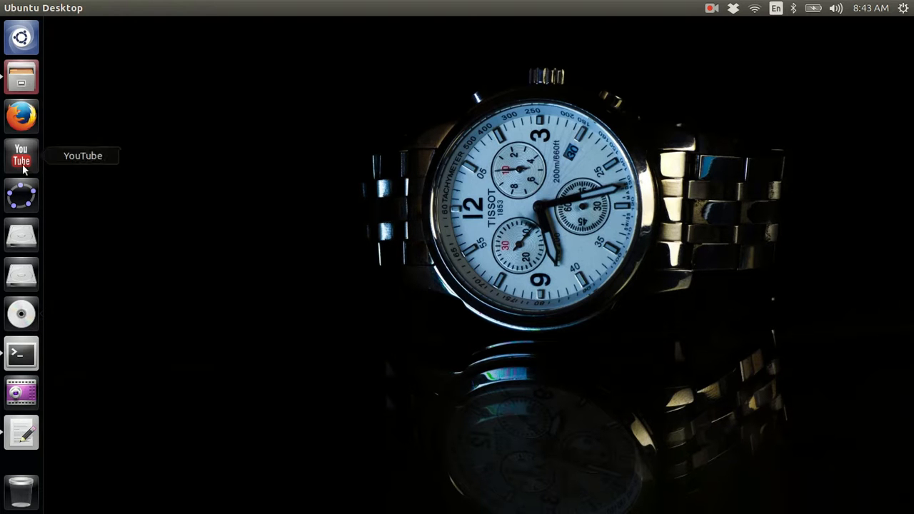
mouse_move(80, 277)
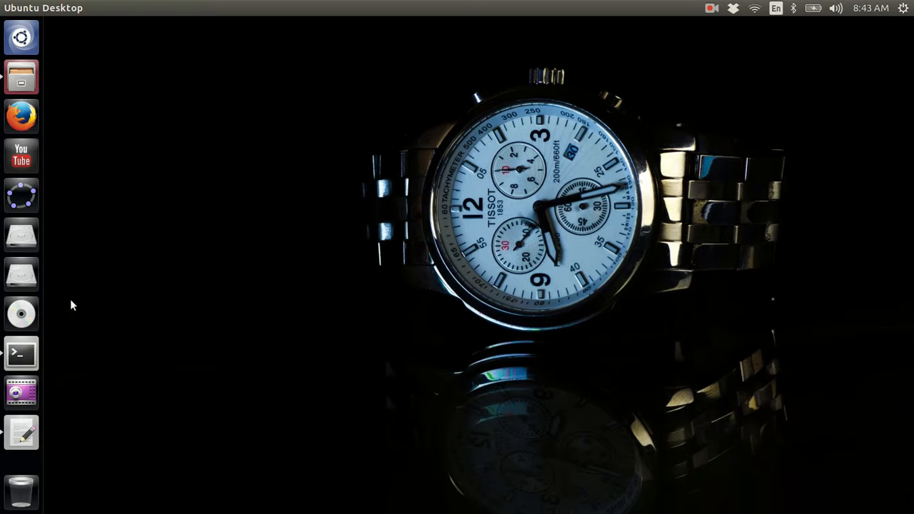
mouse_move(22, 431)
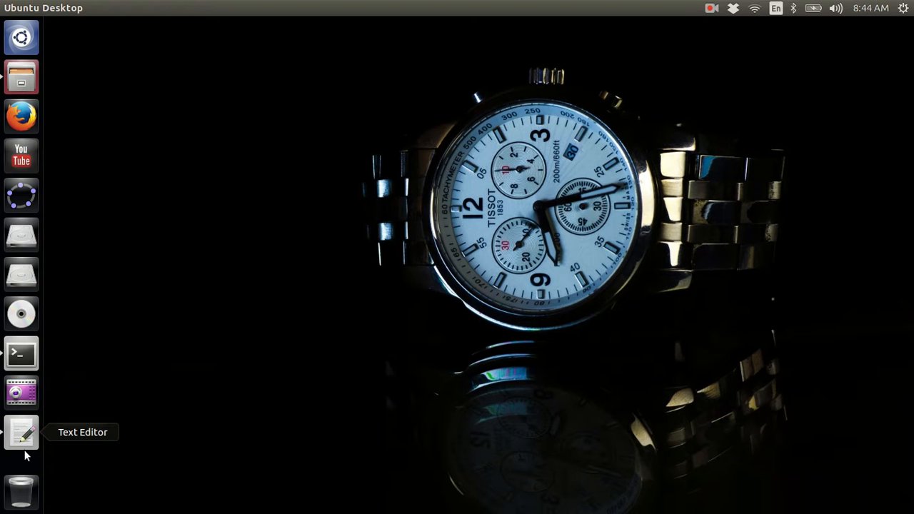
Restore the gedit notes with Step-1 and the tracegraph download link from the launcher
click(22, 431)
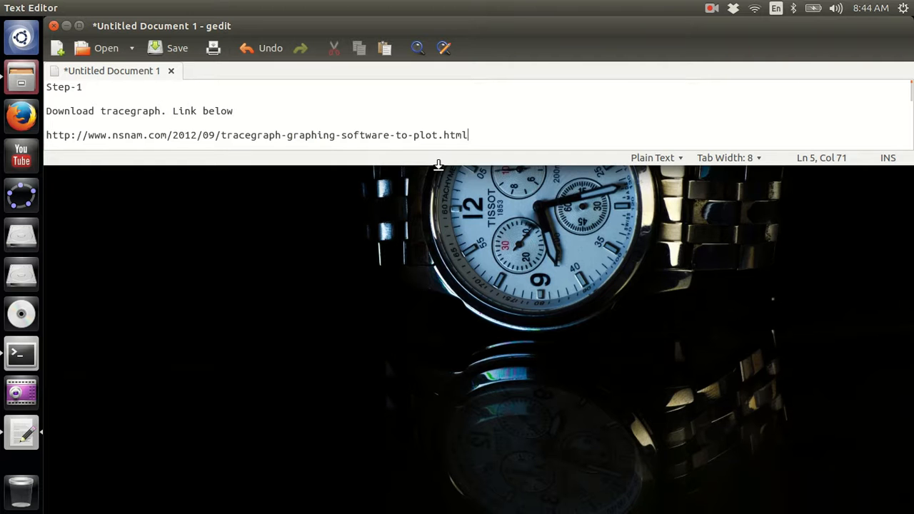
mouse_move(41, 97)
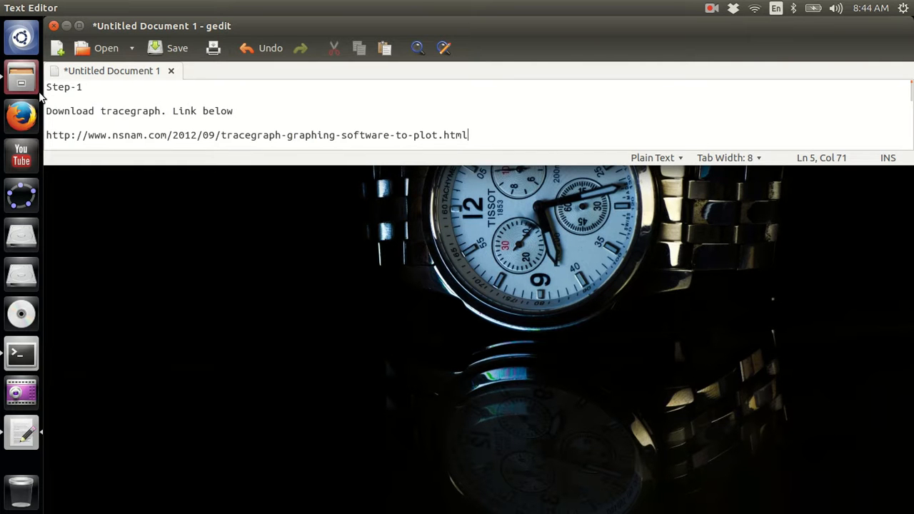
mouse_move(20, 77)
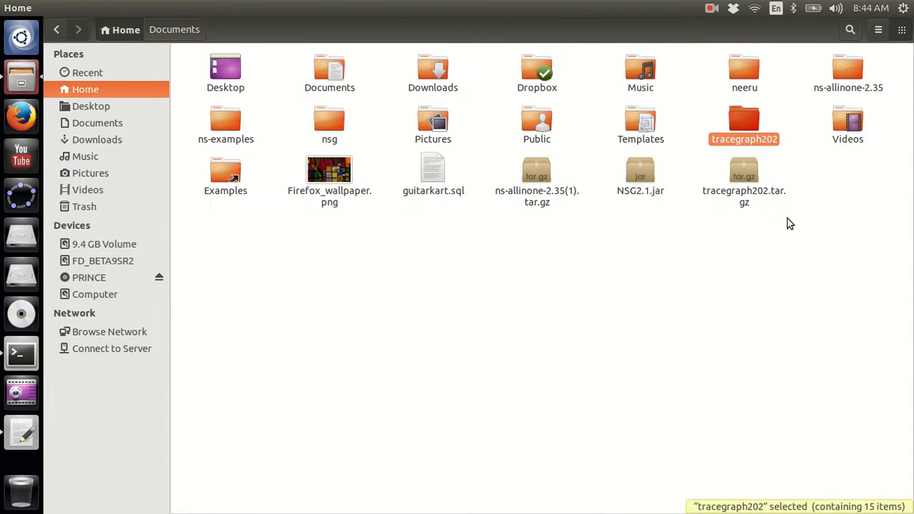
Select tracegraph202.tar.gz in the Home folder, then bring the gedit notes back on top
click(743, 179)
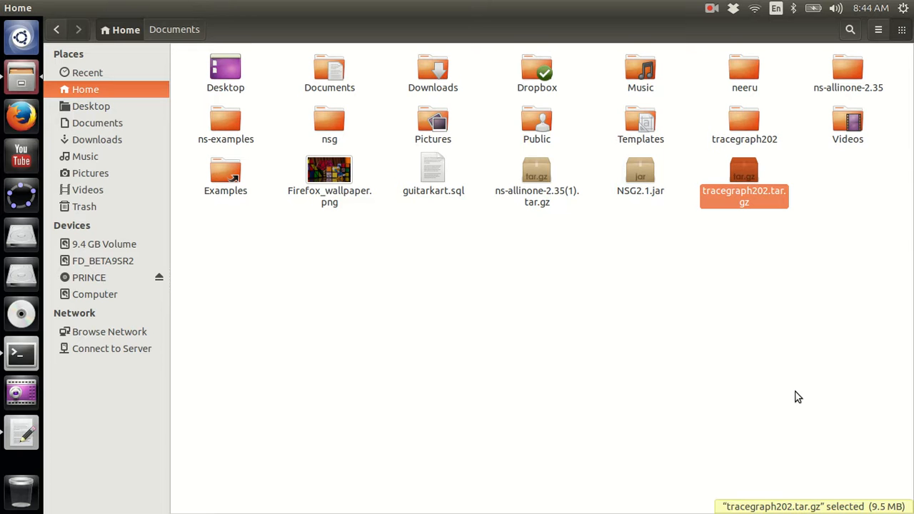
mouse_move(722, 301)
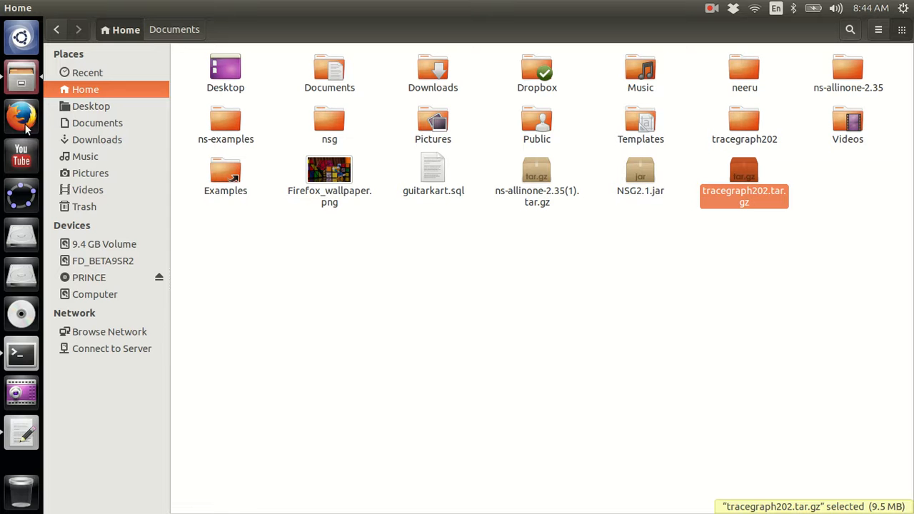
mouse_move(22, 431)
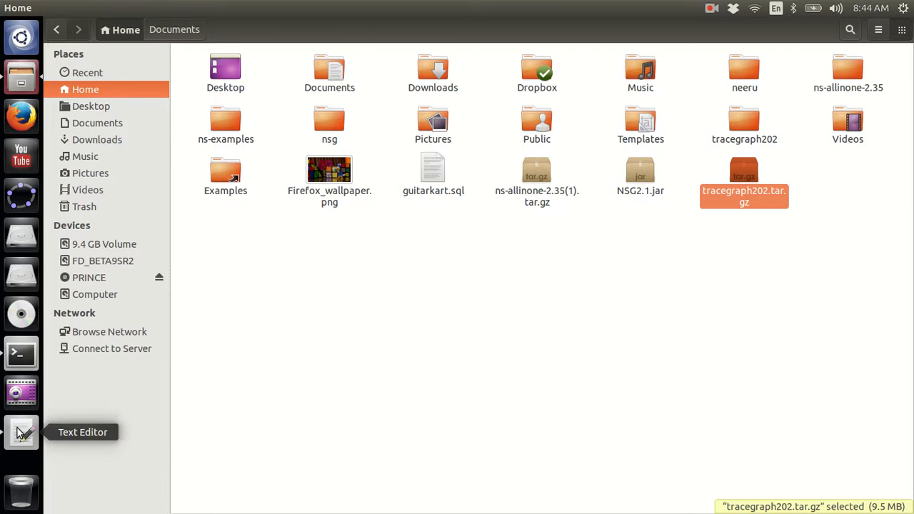
click(19, 431)
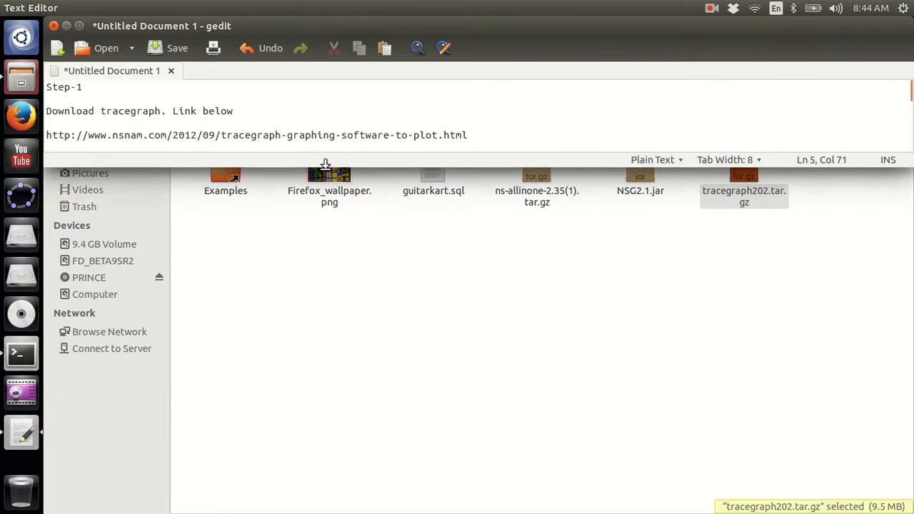
Add 'Step 2.' with the tar xvzf extraction command, select that line and move to the terminal
text(Step 2.)
text(tar xvzf tracegraph.tar.gz)
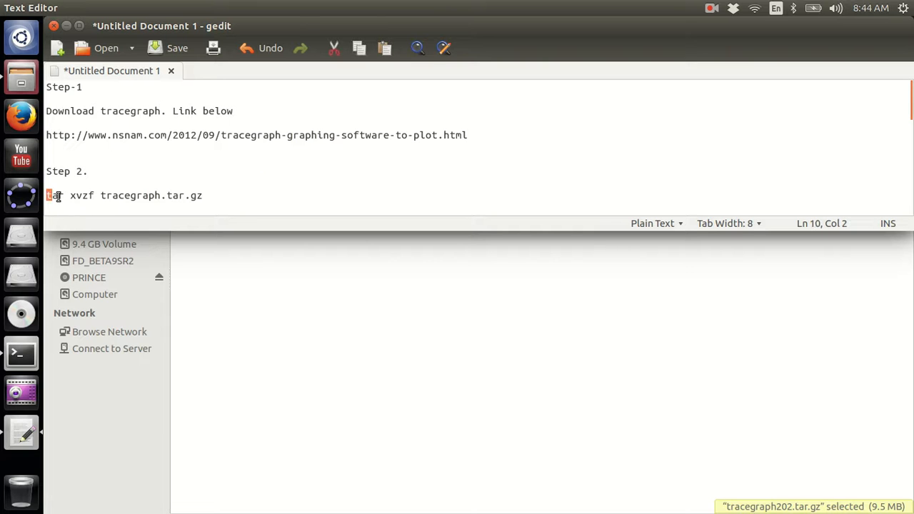
triple_click(124, 194)
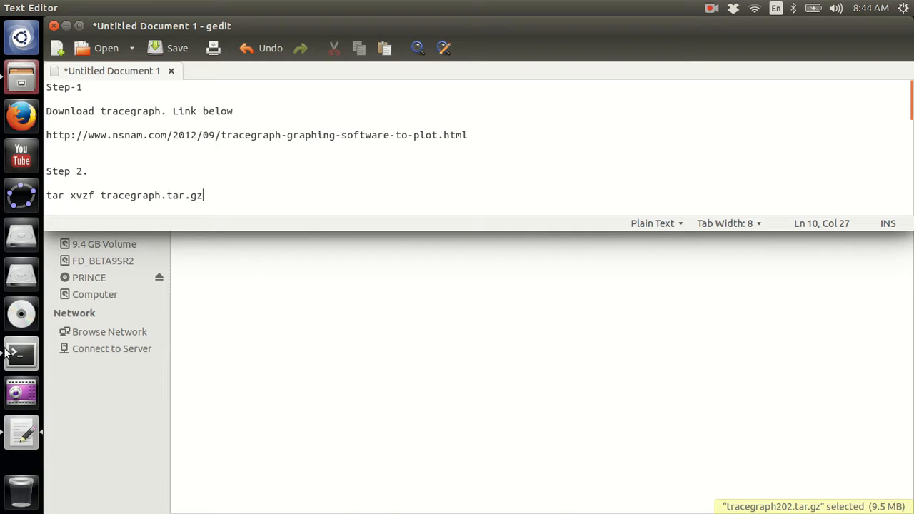
click(20, 352)
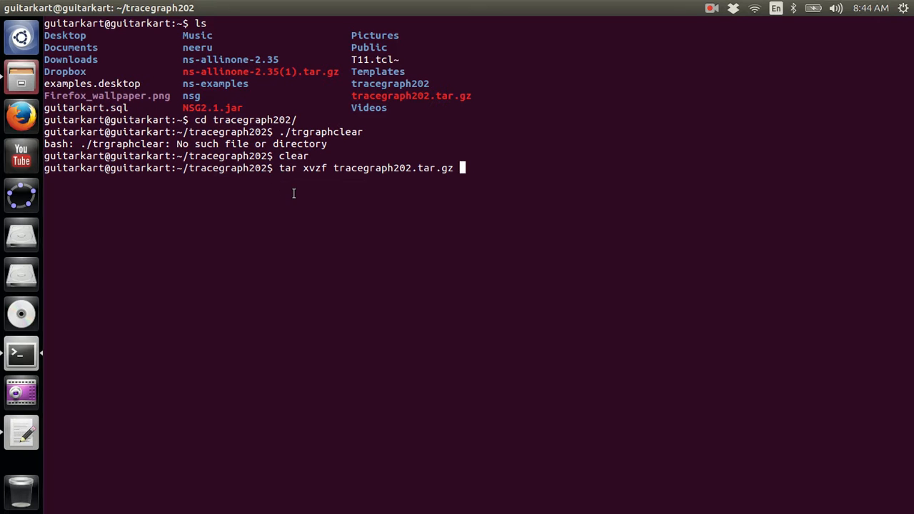
mouse_move(351, 155)
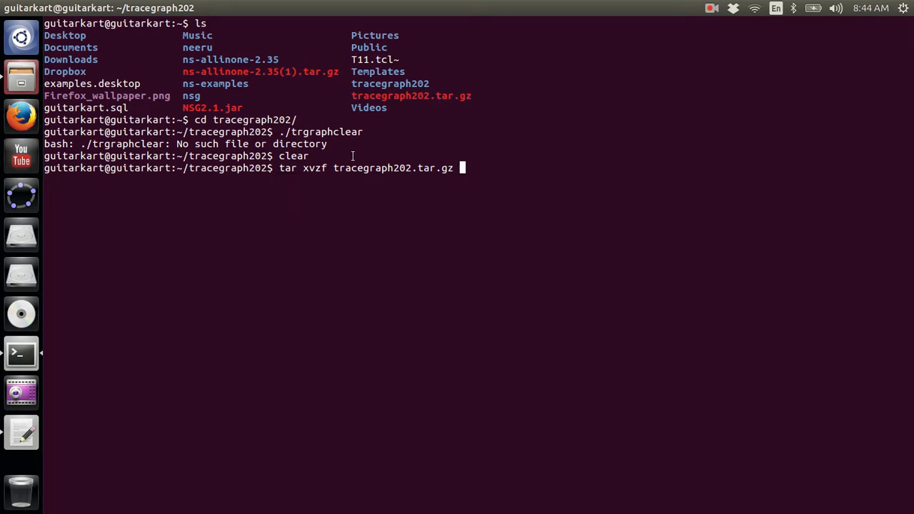
mouse_move(285, 183)
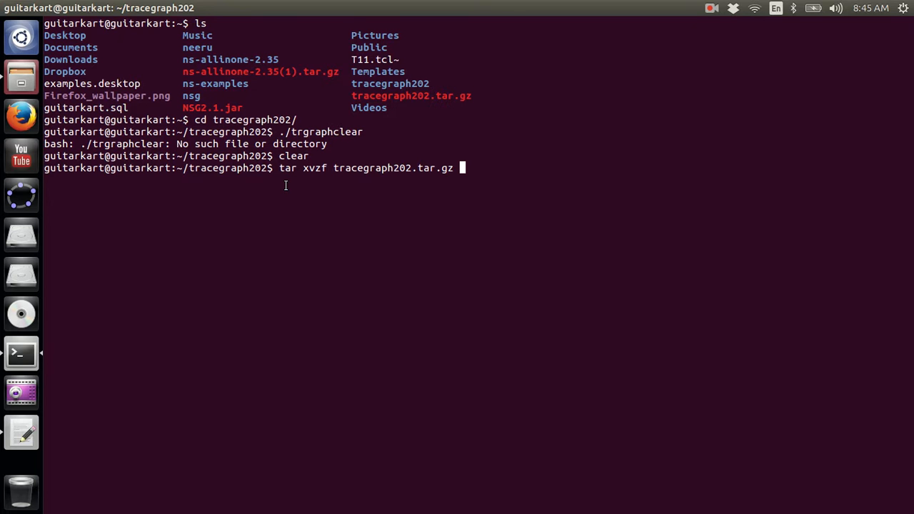
mouse_move(189, 197)
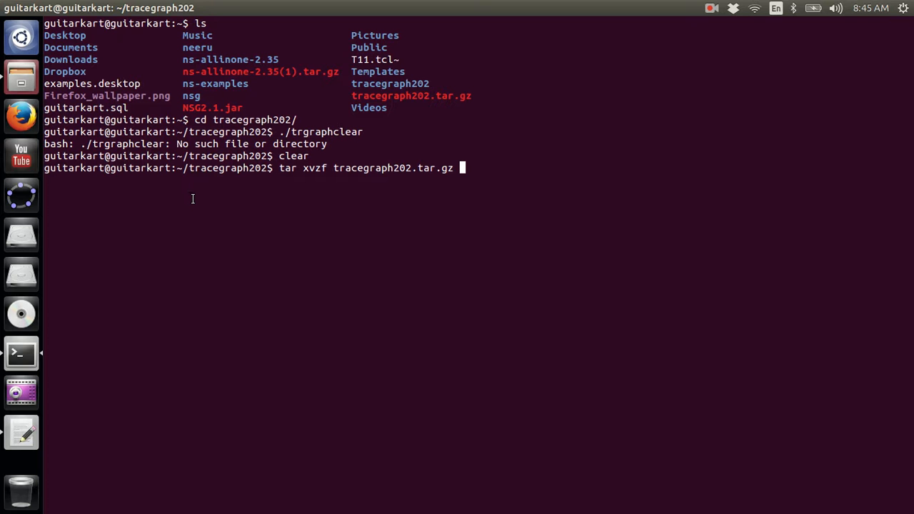
mouse_move(15, 480)
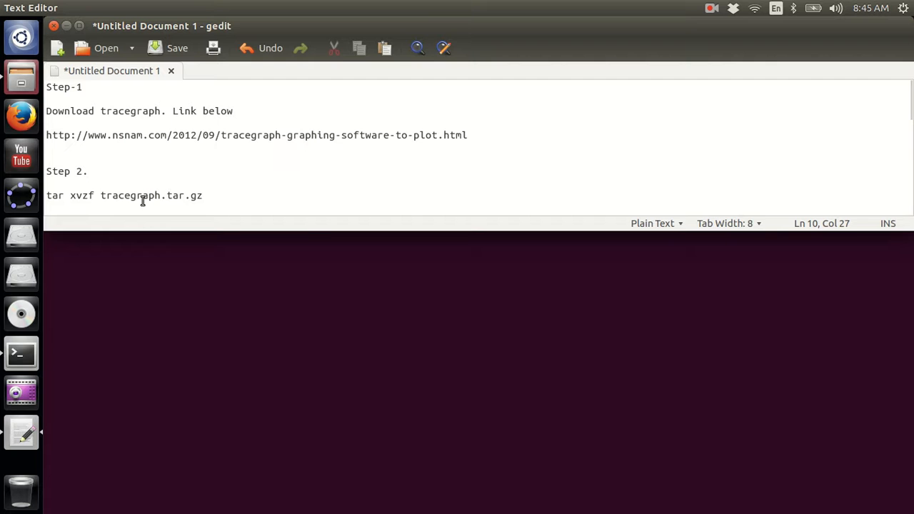
mouse_move(339, 268)
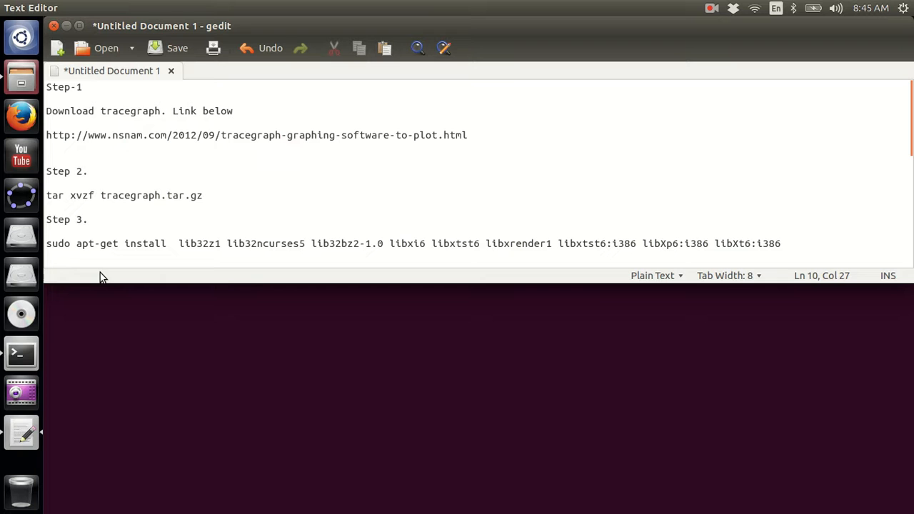
Add the Step 3 line with the sudo apt-get install command for the 32-bit libraries
click(202, 194)
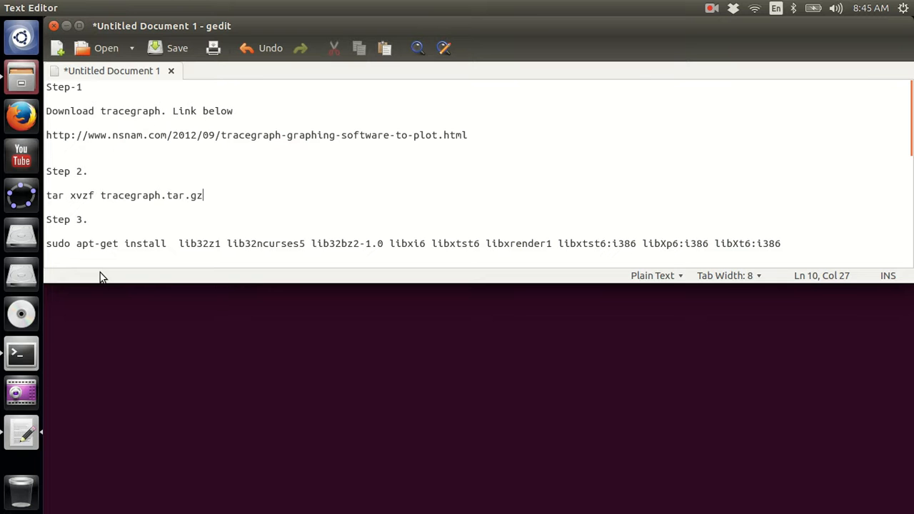
mouse_move(428, 286)
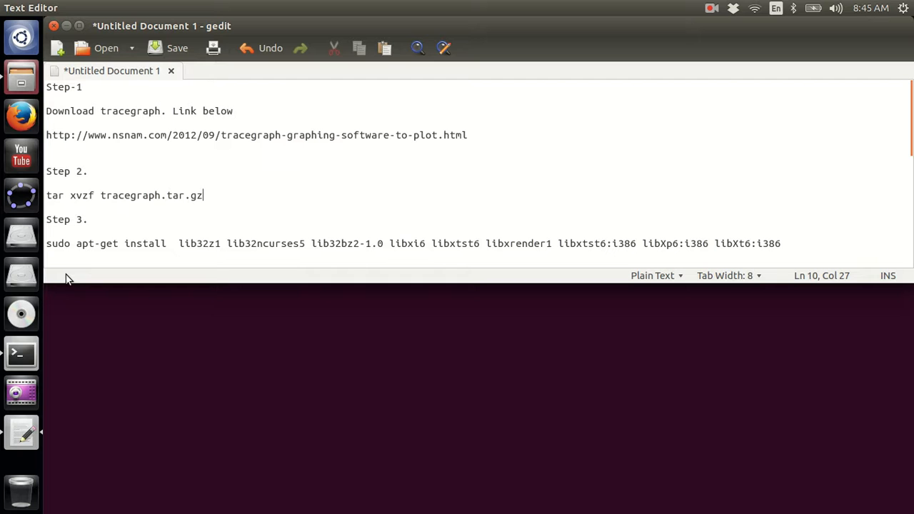
mouse_move(300, 291)
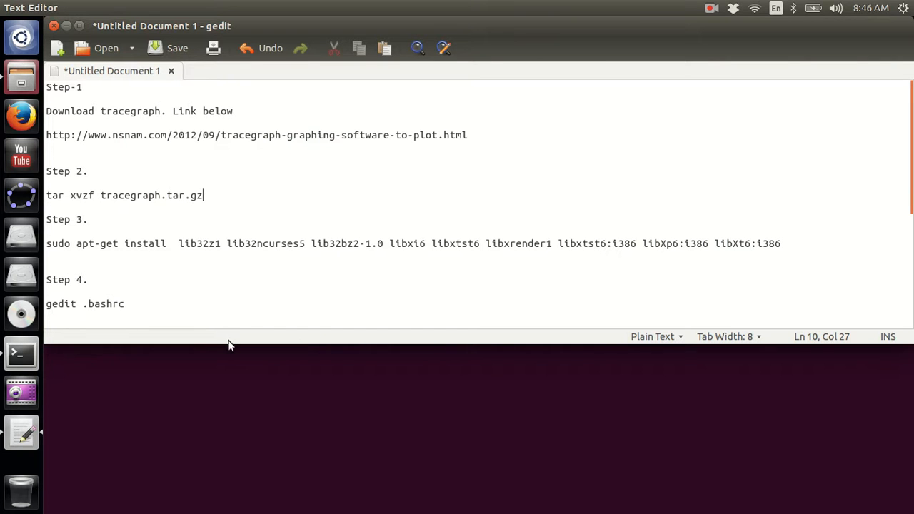
mouse_move(249, 343)
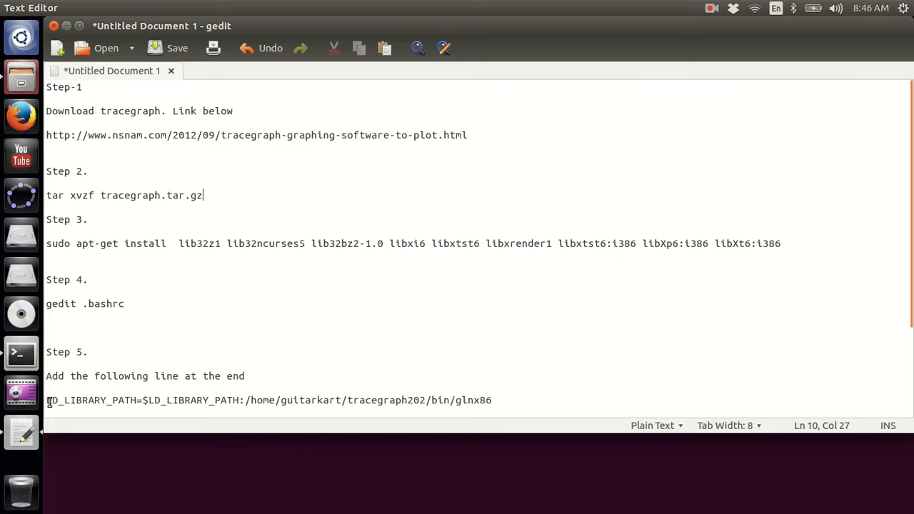
mouse_move(484, 408)
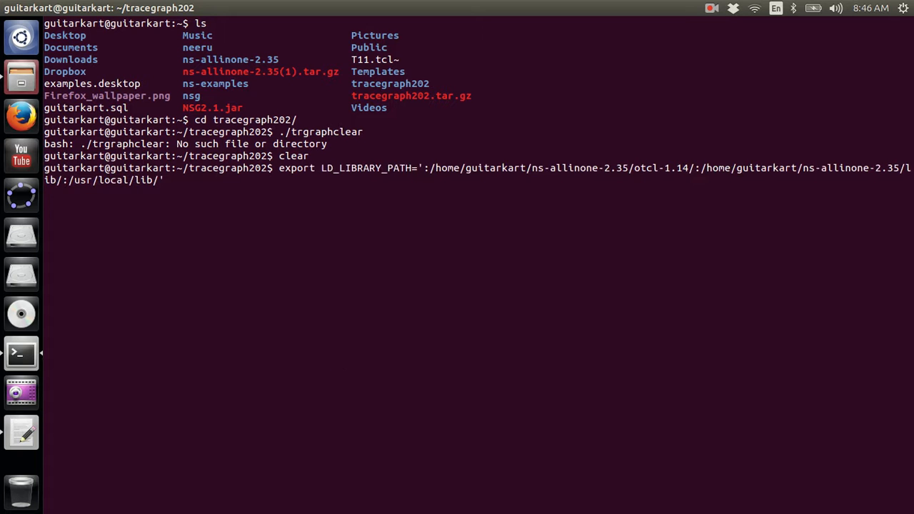
Run gedit .bashrc inside tracegraph202, discard the empty file without saving and return to the terminal
text(./trgraph)
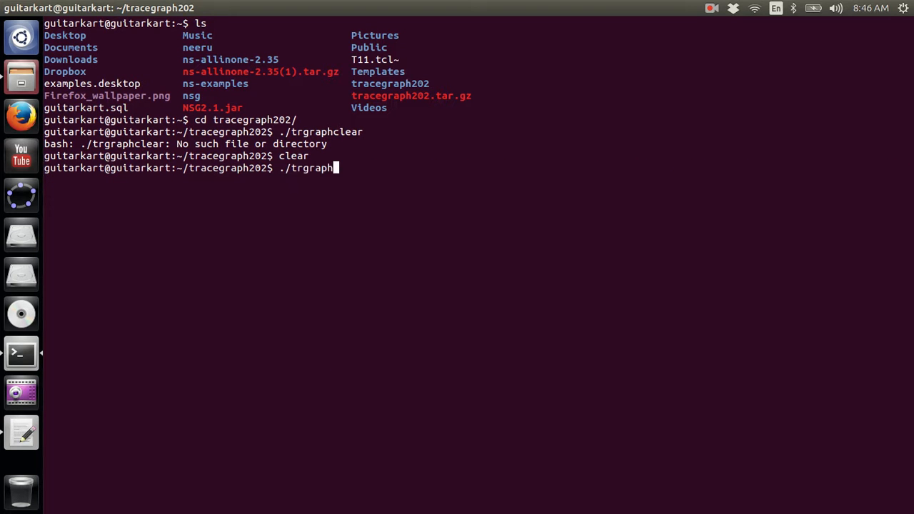
text(gedit .bashrc)
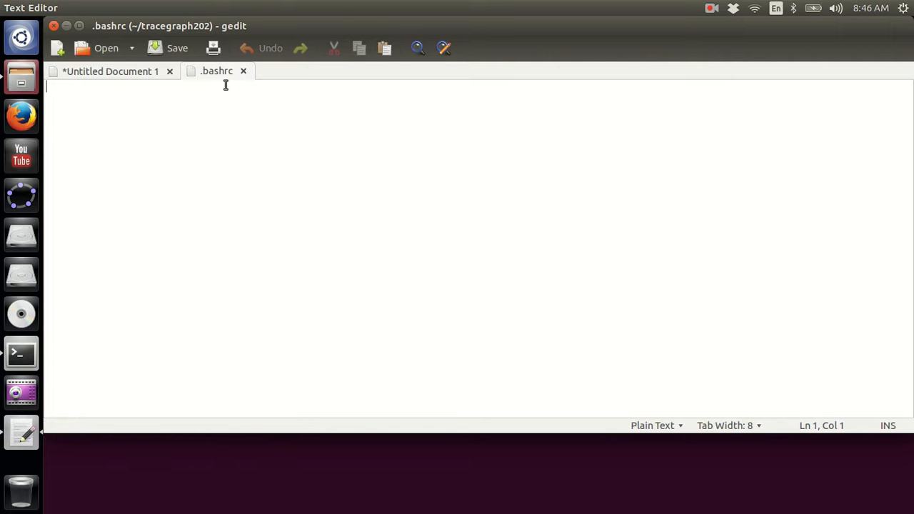
click(242, 72)
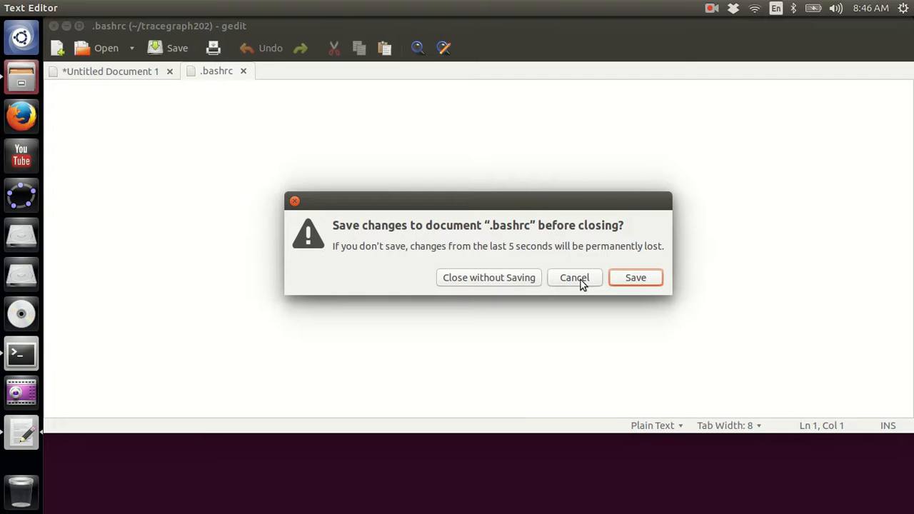
click(488, 277)
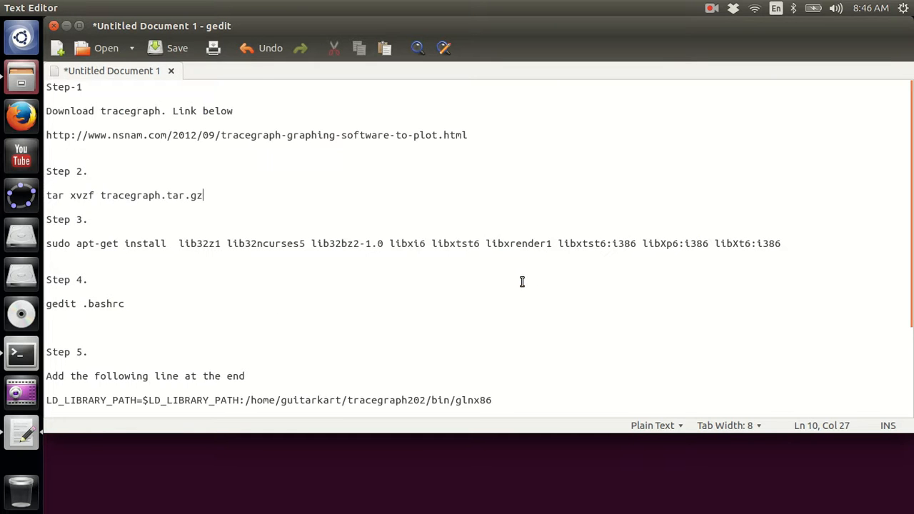
mouse_move(20, 351)
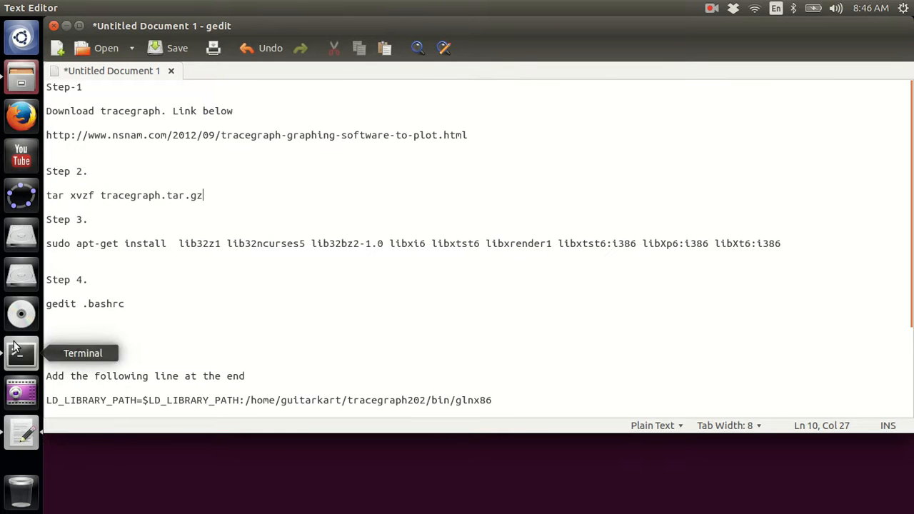
click(20, 353)
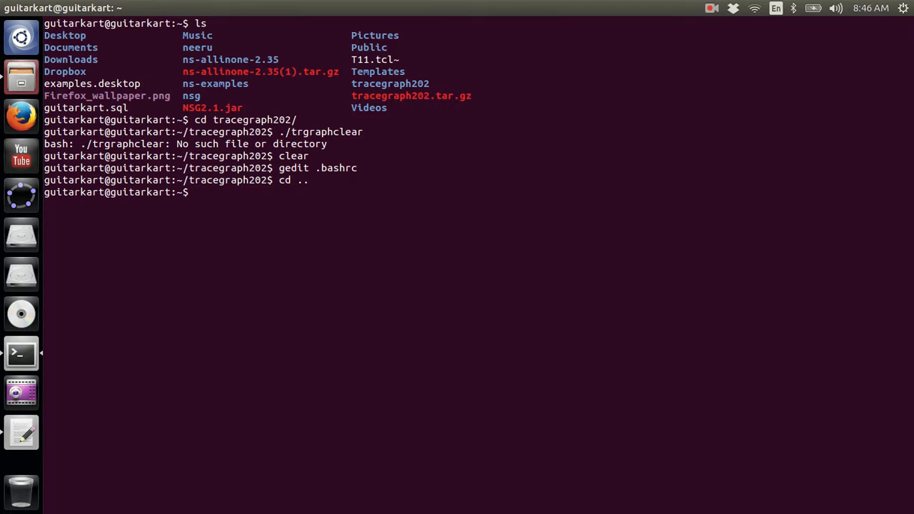
Open the home .bashrc in gedit, check its final tracegraph202 LD_LIBRARY_PATH line, then return to the notes
text(gedit .bashrc)
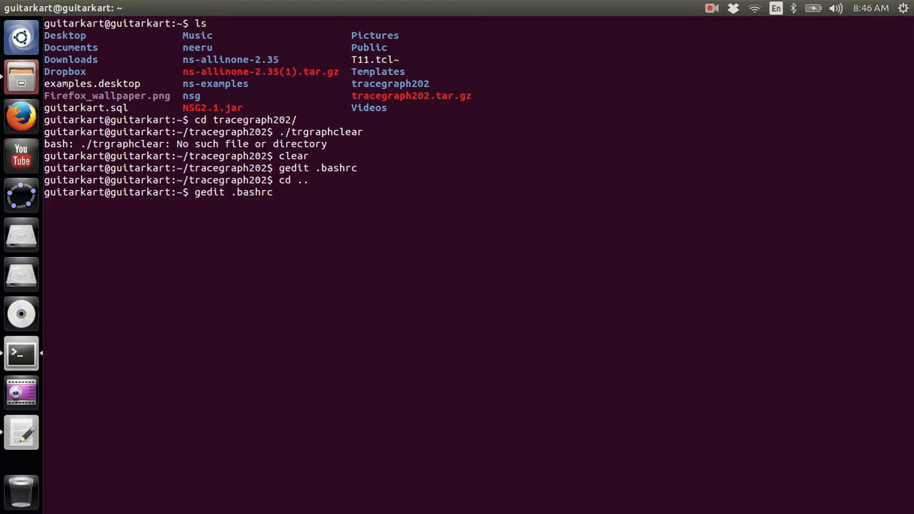
key(Return)
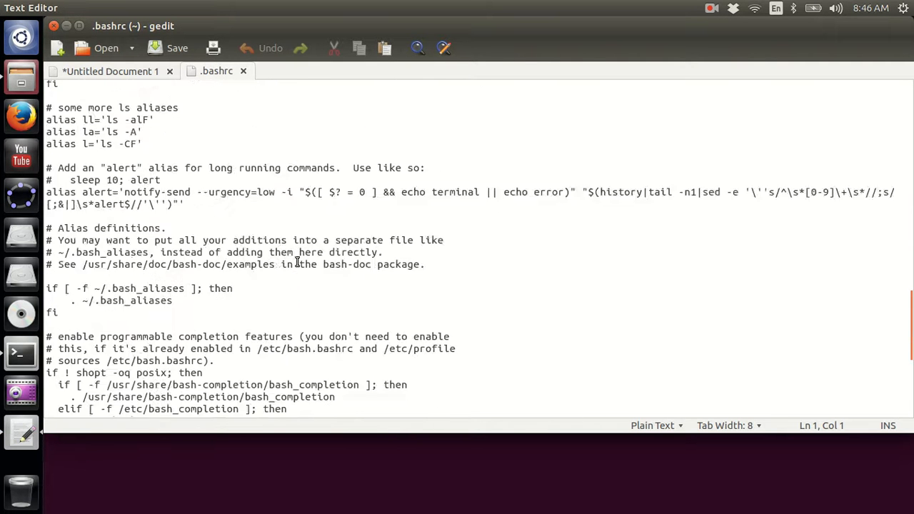
scroll(down, 3)
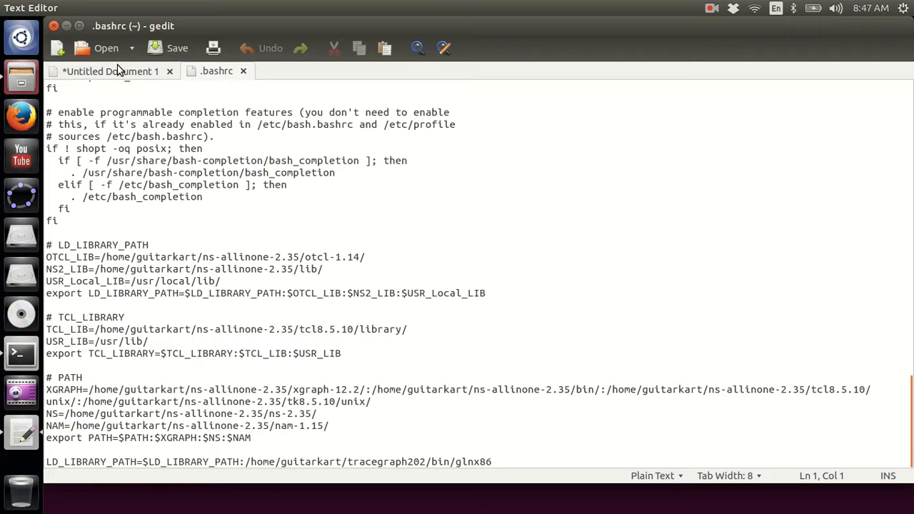
click(111, 71)
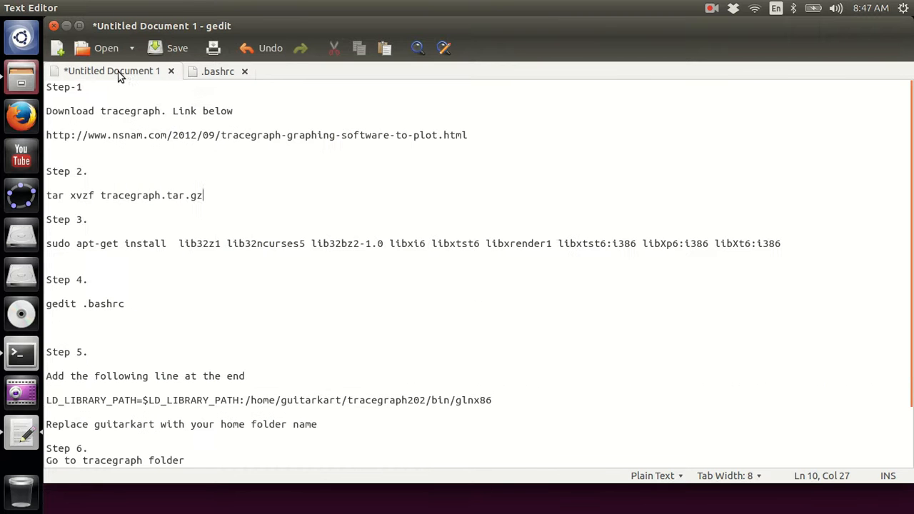
mouse_move(91, 400)
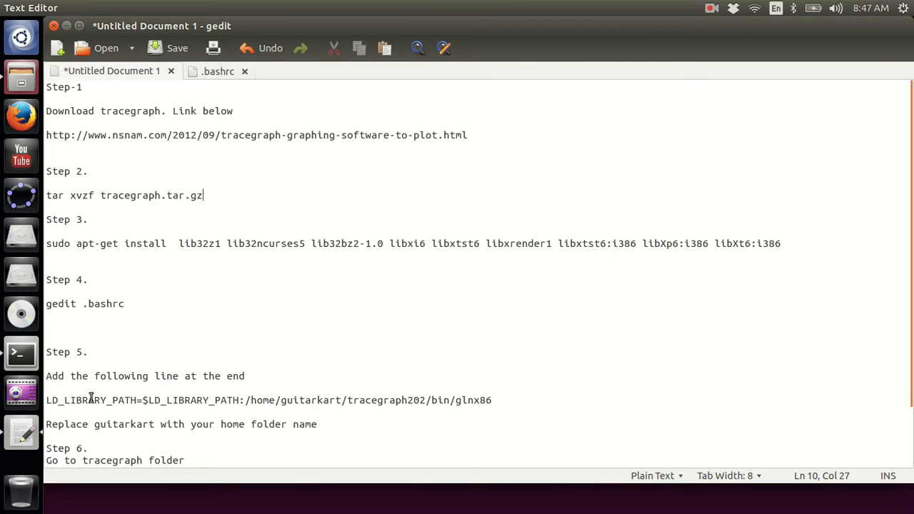
mouse_move(480, 394)
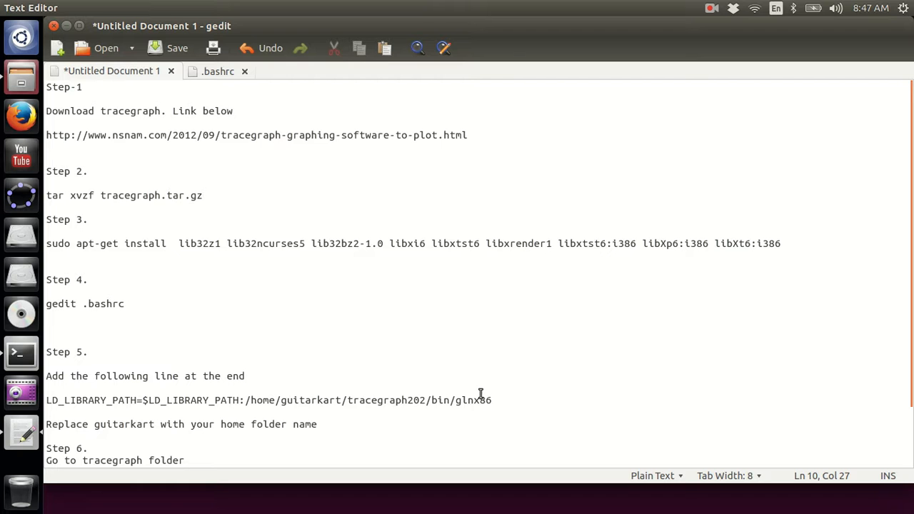
From the terminal run cd tracegraph202/ and ./trgraph to launch the Graphs and Trace graph 2.02 windows
scroll(down, 3)
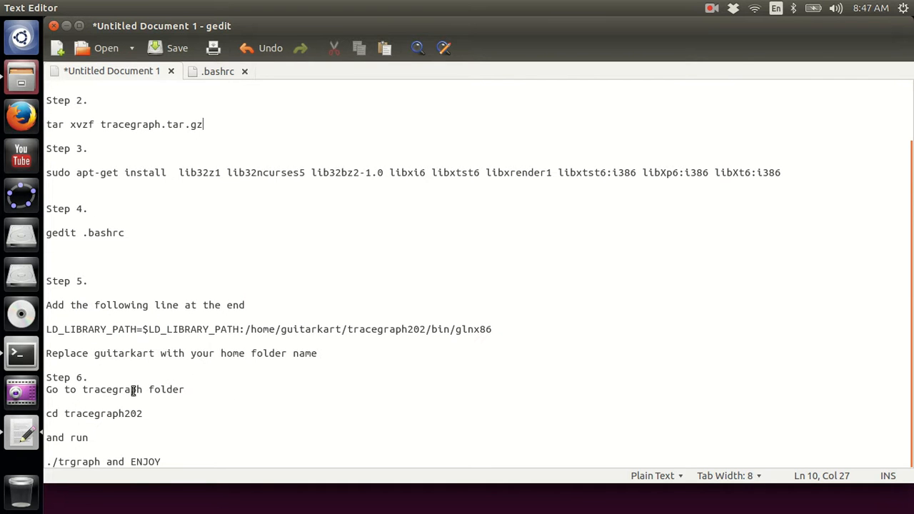
mouse_move(20, 352)
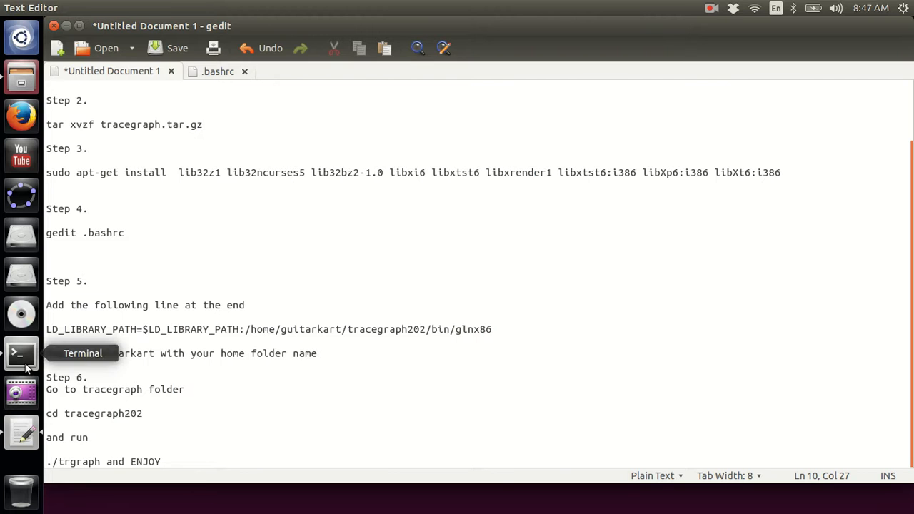
click(20, 354)
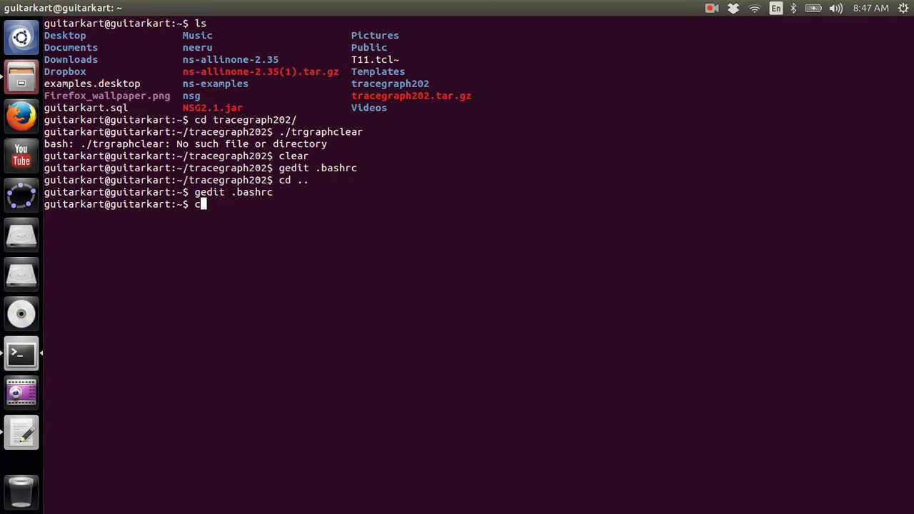
text(d tracegraph202)
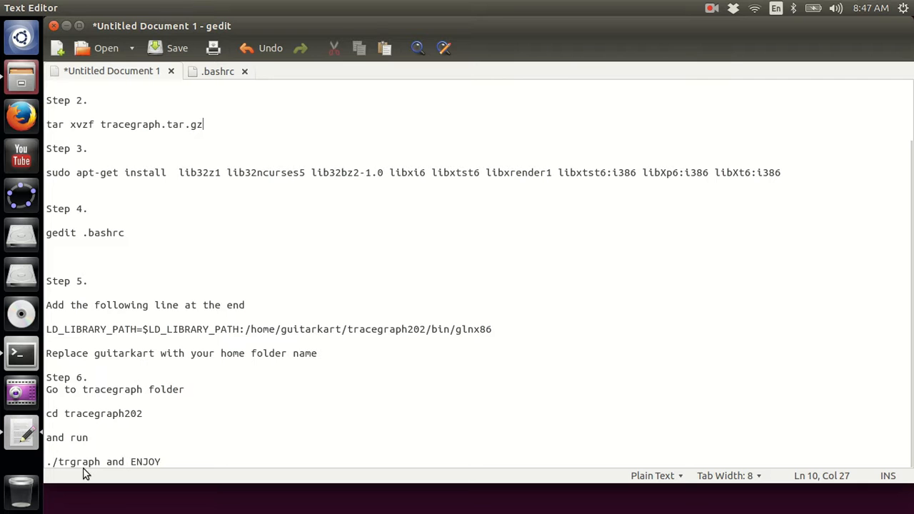
mouse_move(27, 434)
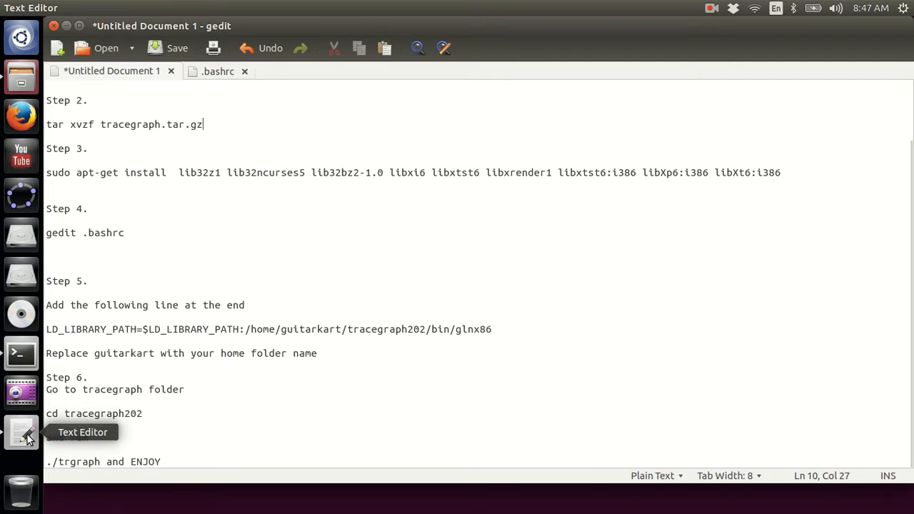
click(21, 354)
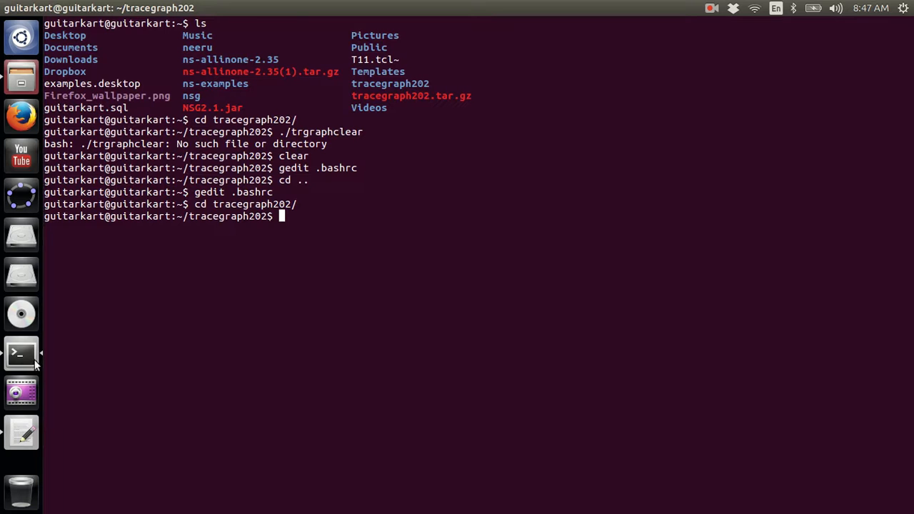
text(./)
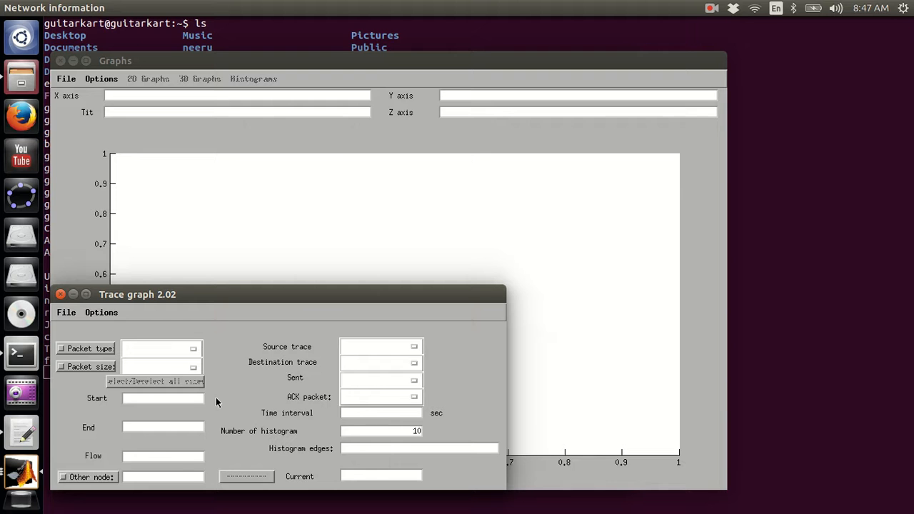
mouse_move(199, 60)
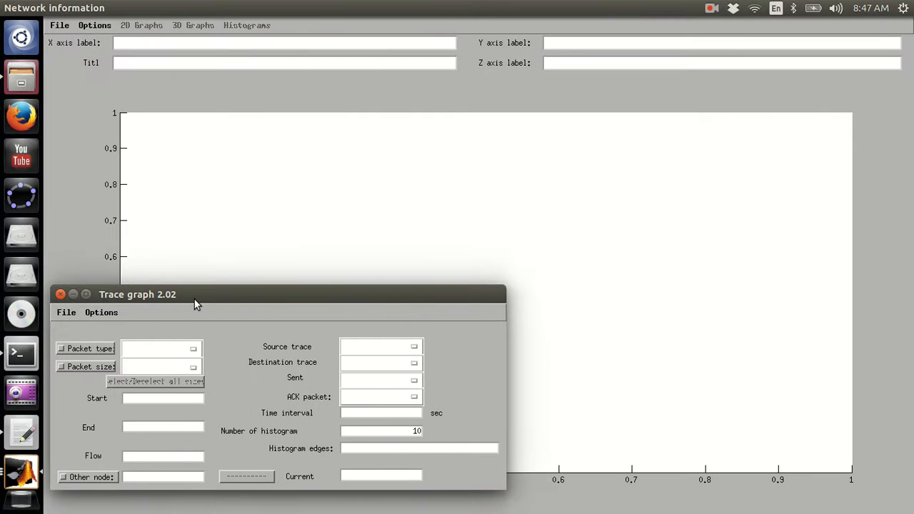
mouse_move(377, 436)
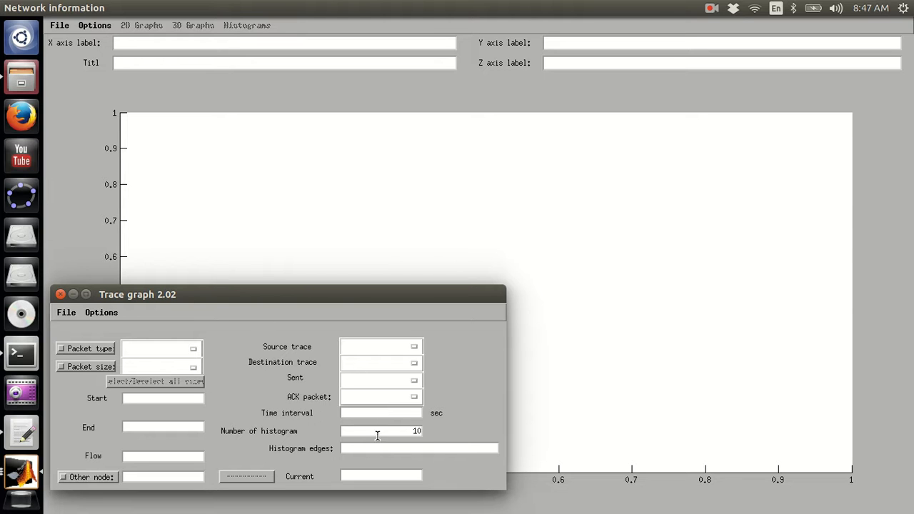
mouse_move(354, 411)
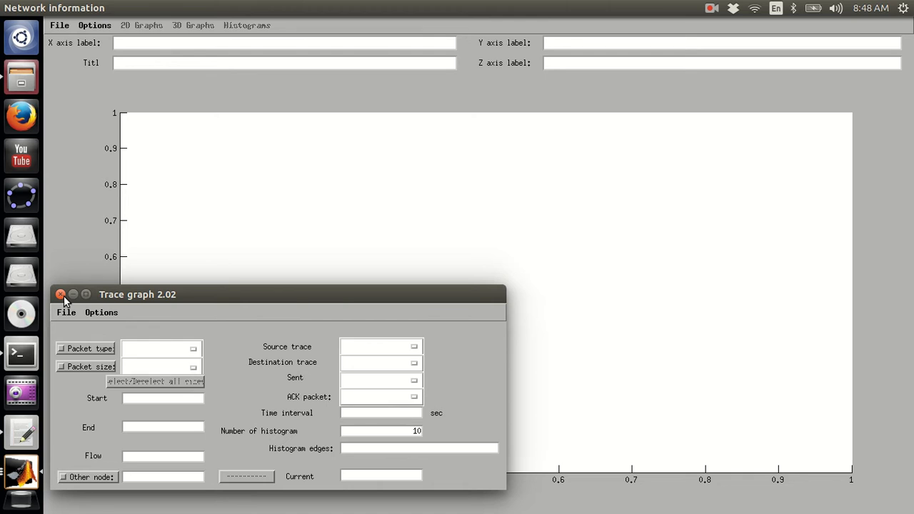
Close the Trace graph 2.02 window to quit Tracegraph and return to the terminal prompt
click(60, 294)
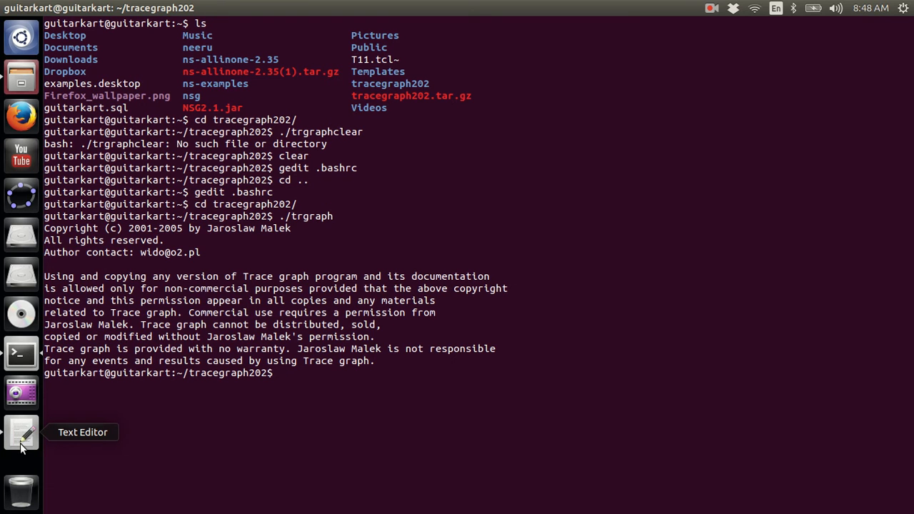
mouse_move(20, 462)
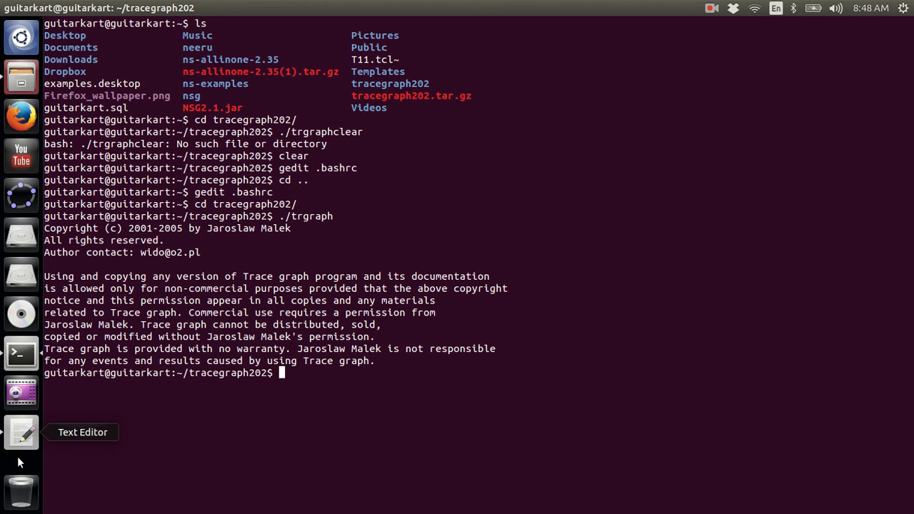
mouse_move(711, 9)
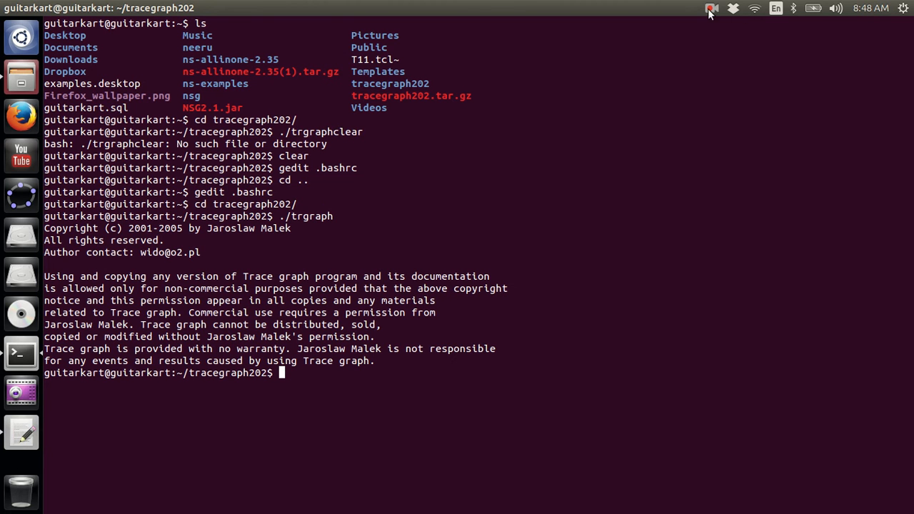